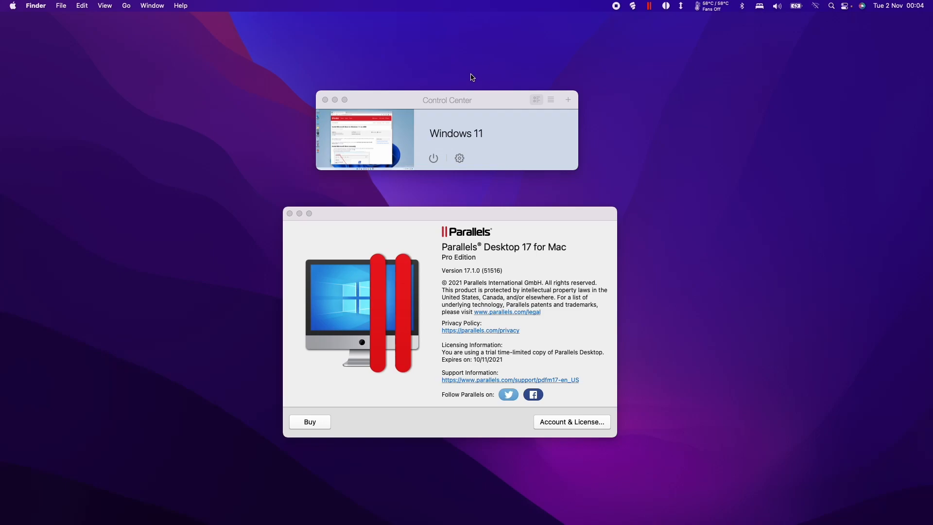
Start the Windows 11 virtual machine from Parallels Control Center
left_click(446, 100)
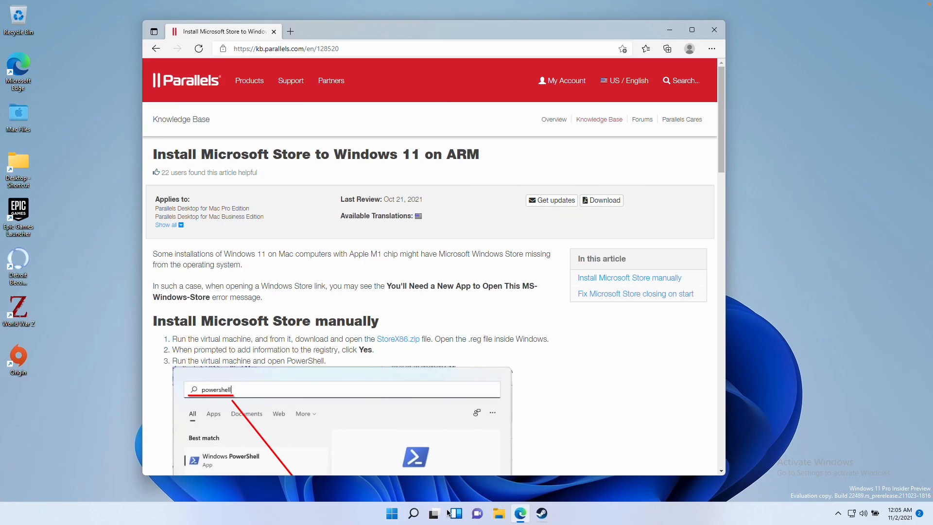
mouse_move(392, 513)
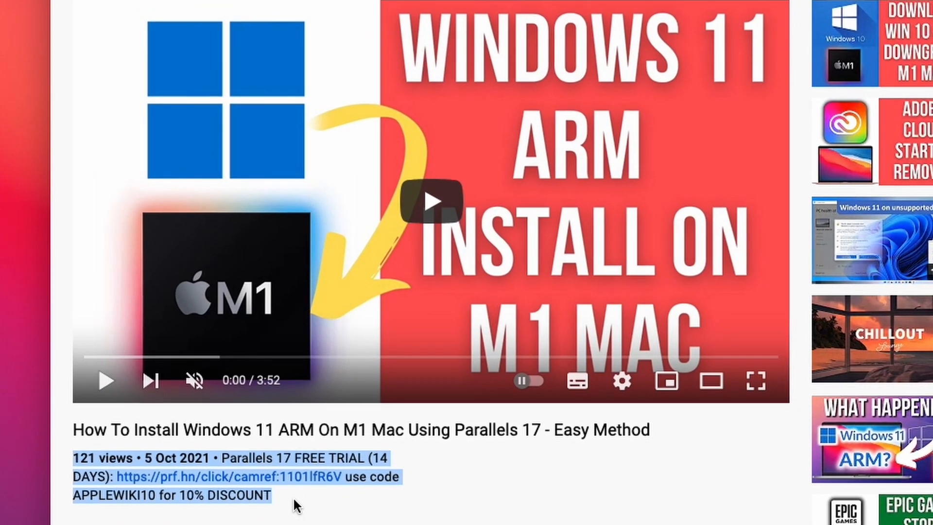
scroll("down", 3)
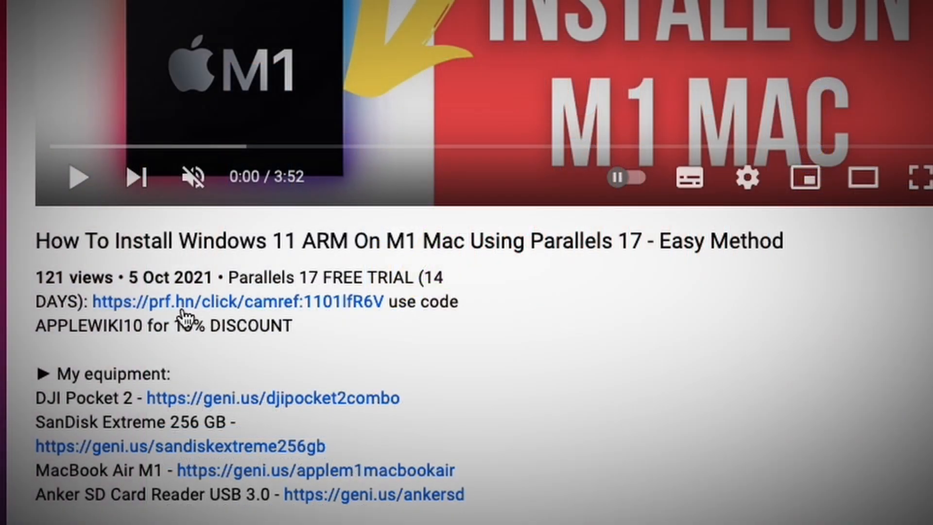
mouse_move(47, 326)
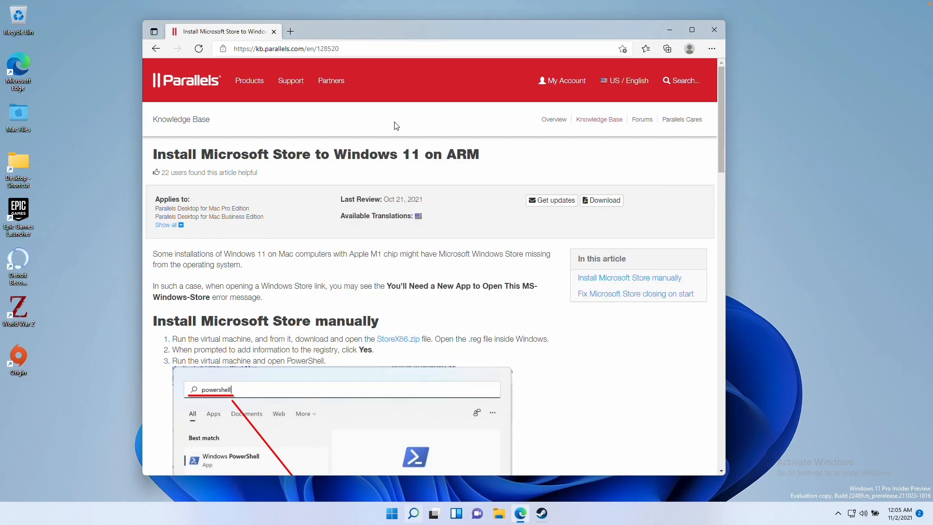
mouse_move(300, 52)
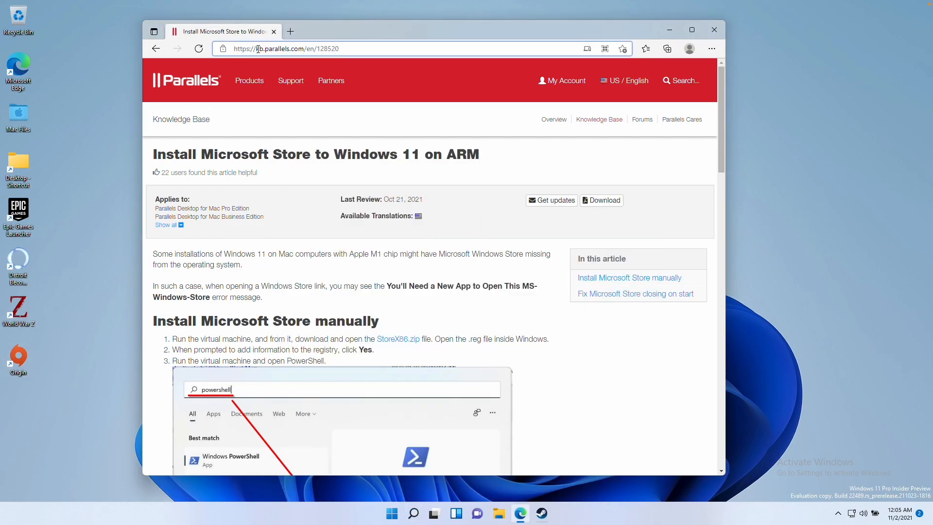
left_click(286, 49)
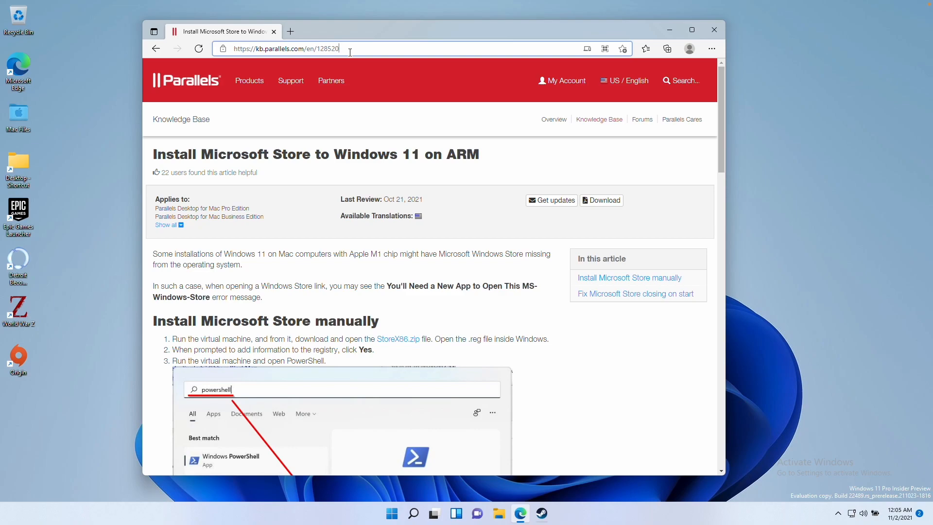
mouse_move(297, 32)
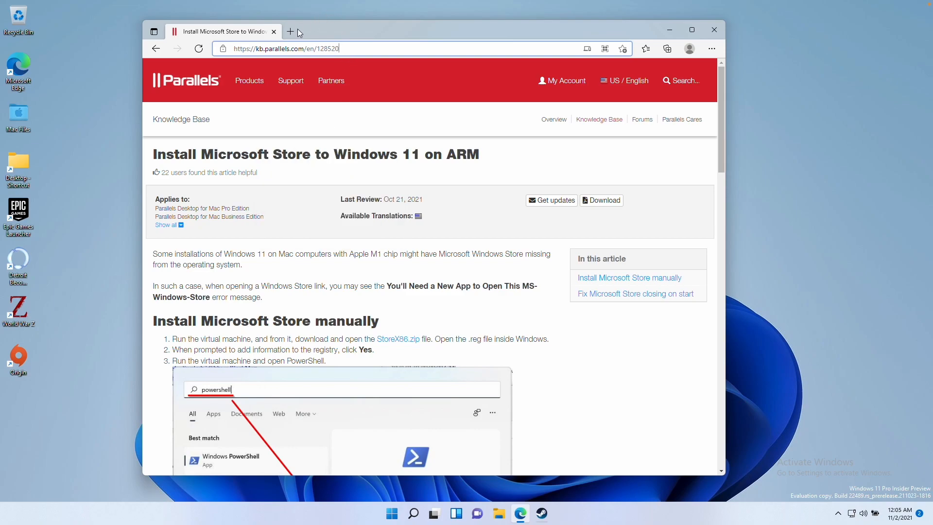
mouse_move(188, 113)
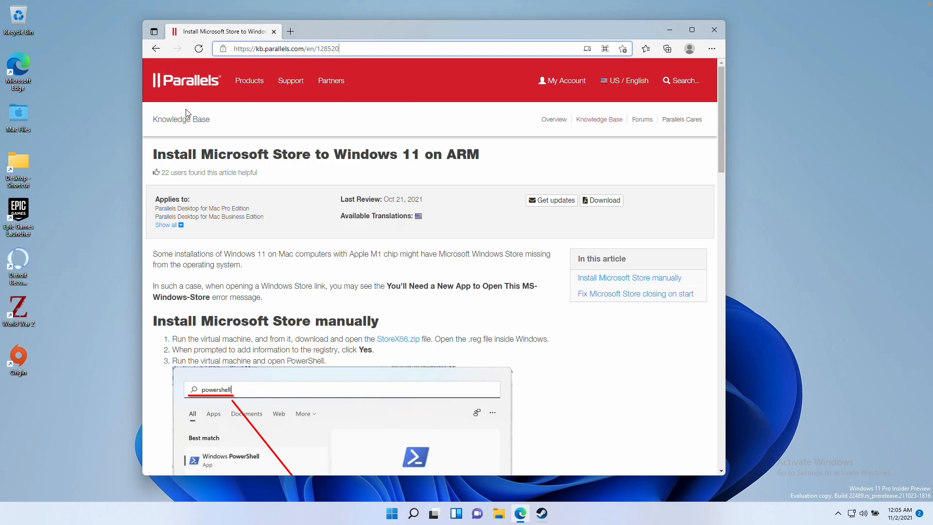
mouse_move(301, 507)
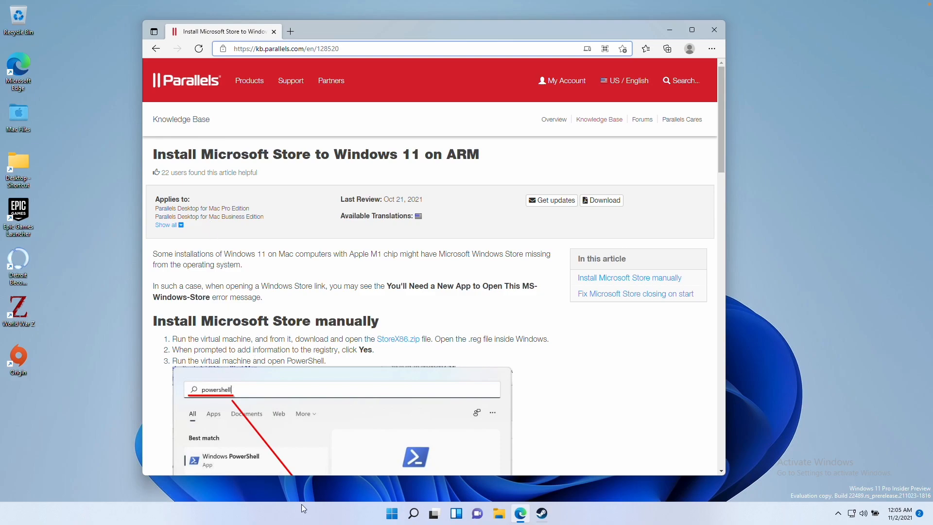
mouse_move(326, 391)
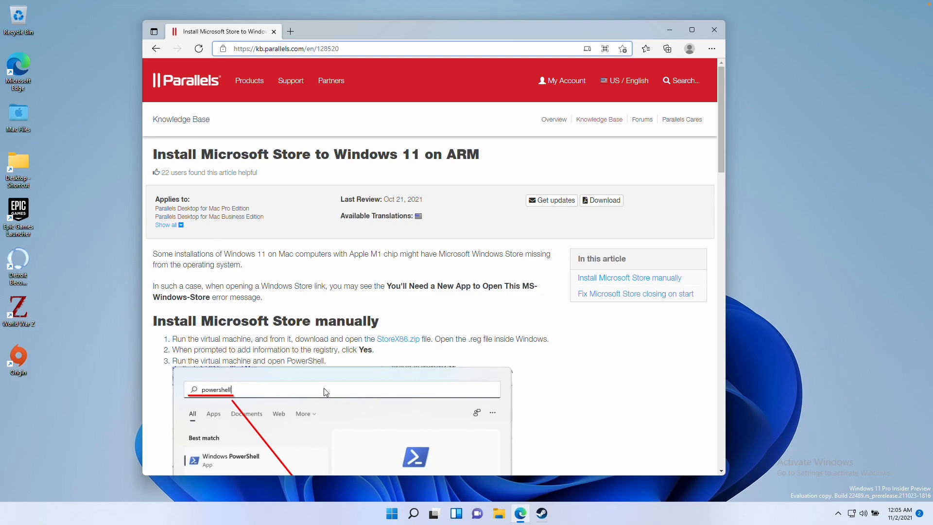
mouse_move(398, 338)
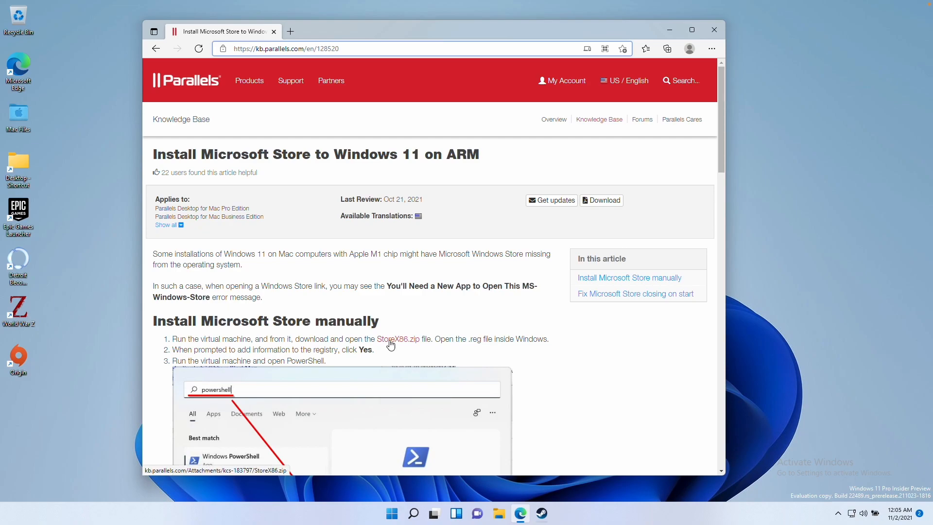
Download StoreX86.zip, keep it despite Edge's warning, and open its contents
left_click(291, 31)
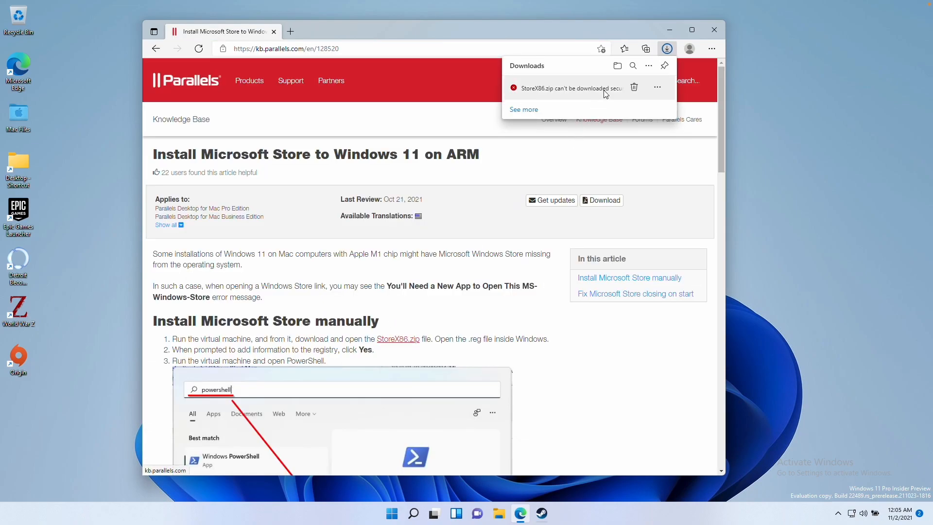
mouse_move(671, 87)
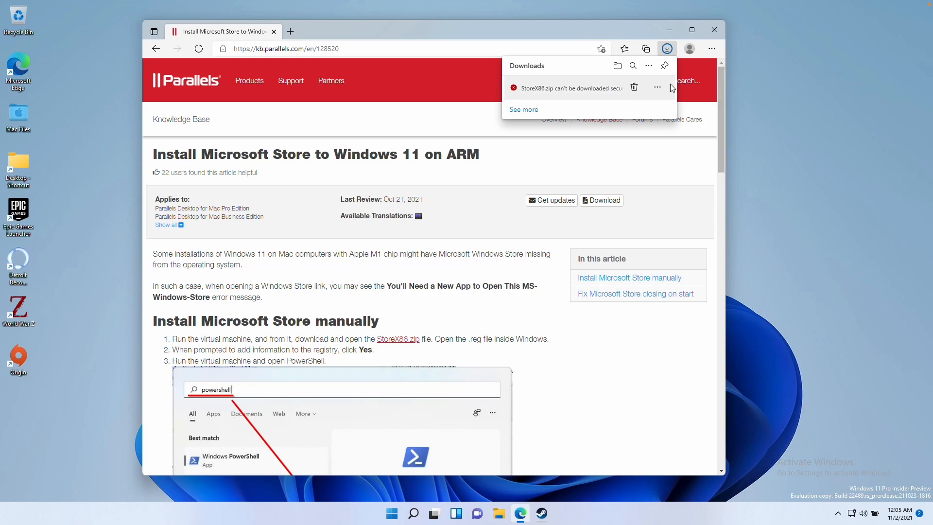
left_click(657, 88)
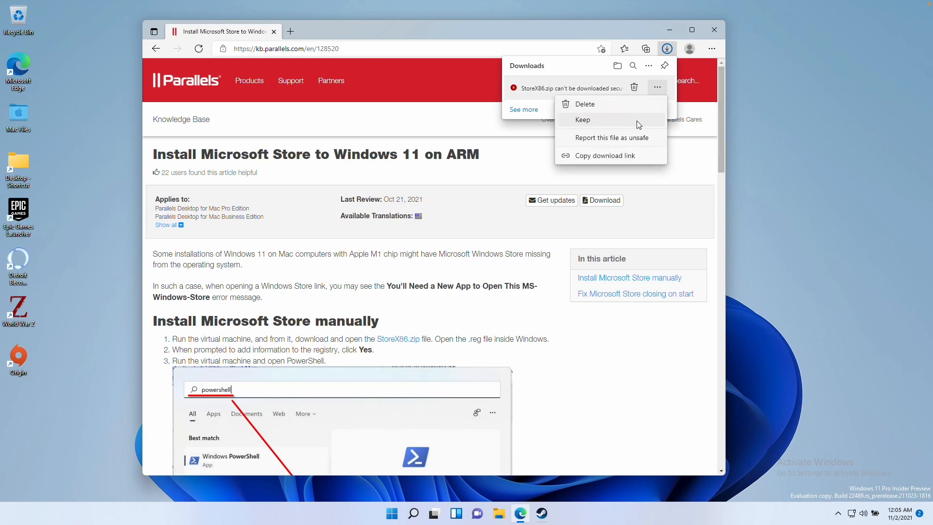
left_click(581, 119)
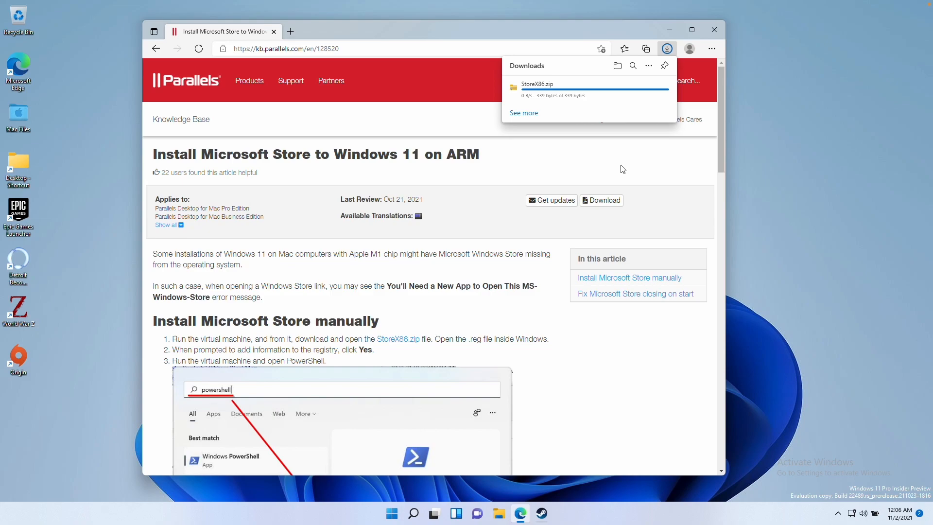
mouse_move(537, 96)
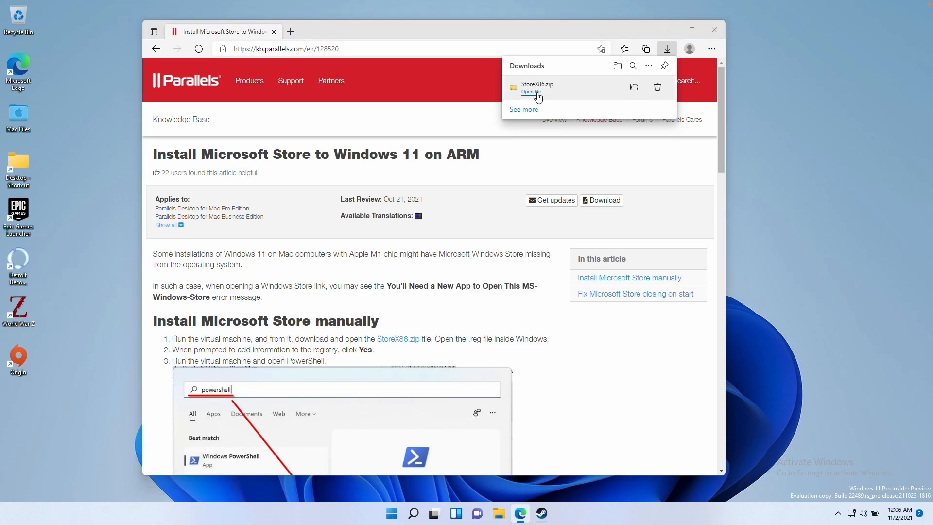
left_click(530, 92)
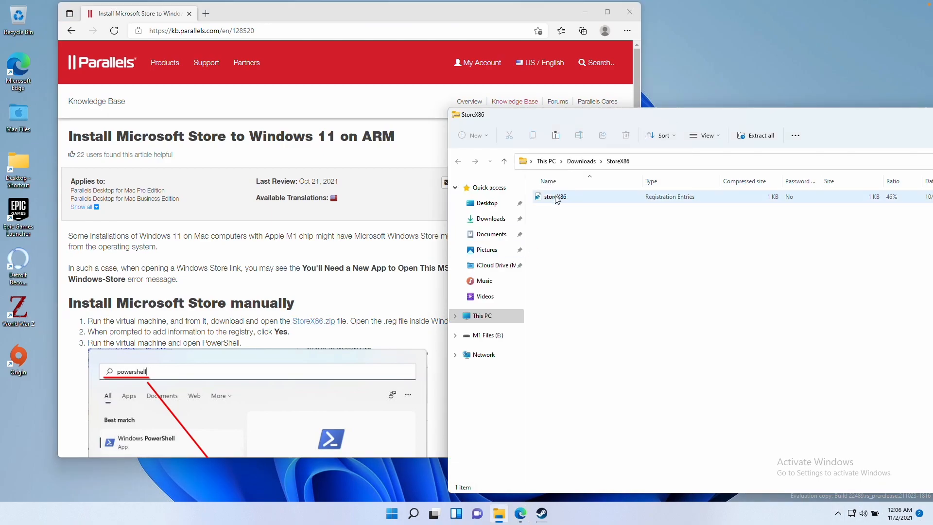
Merge storeX86.reg into the registry and confirm the success message
left_click(554, 197)
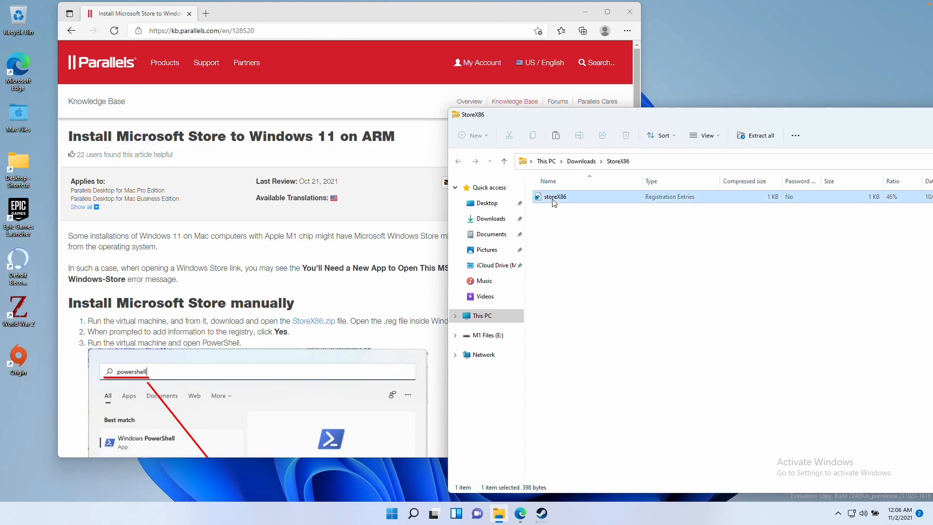
double_click(552, 196)
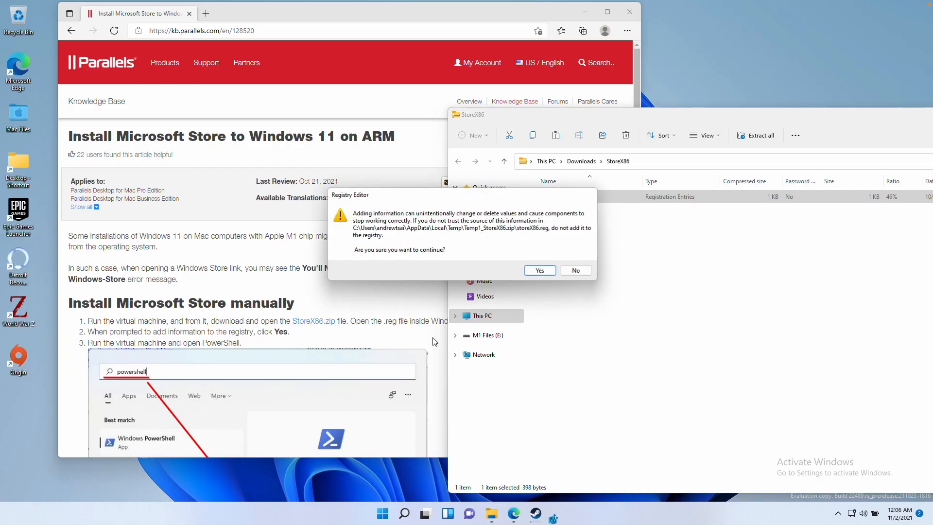
left_click(538, 270)
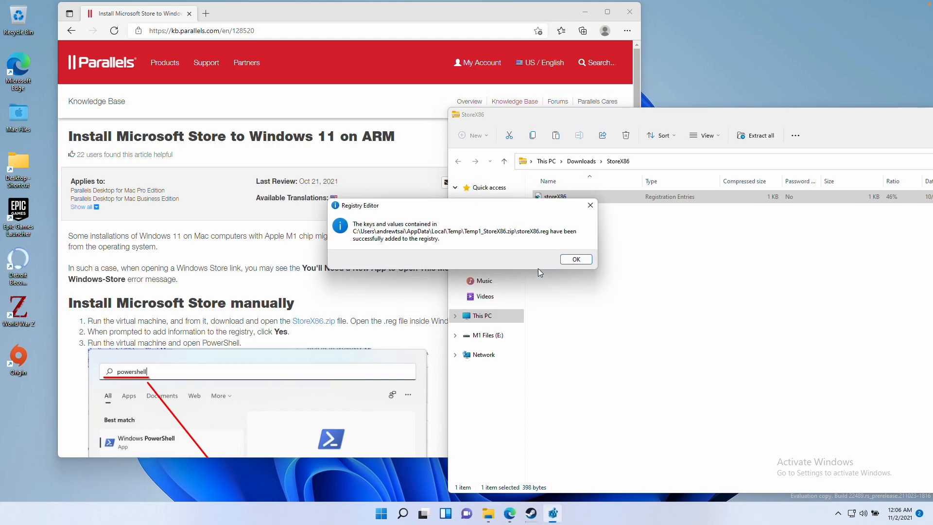
left_click(574, 259)
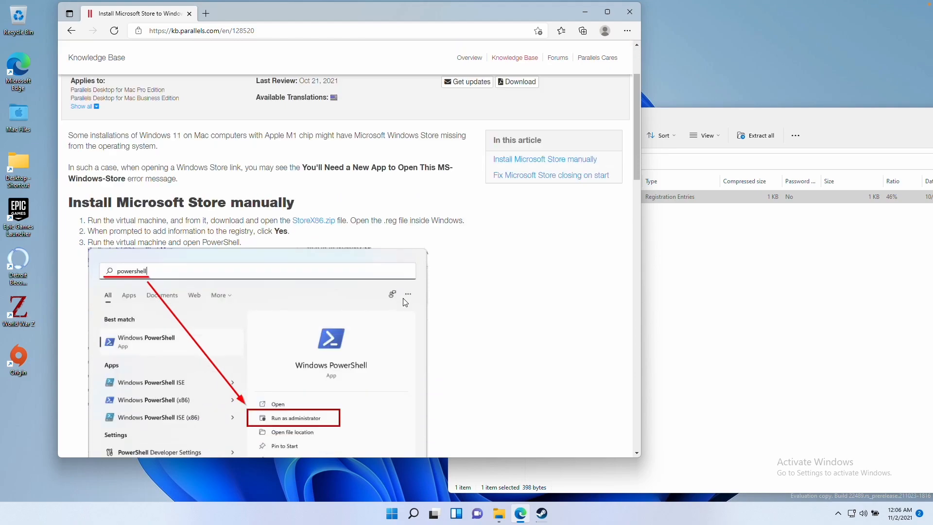
Scroll the Parallels article down to the wsreset.exe -i command step
scroll("down", 3)
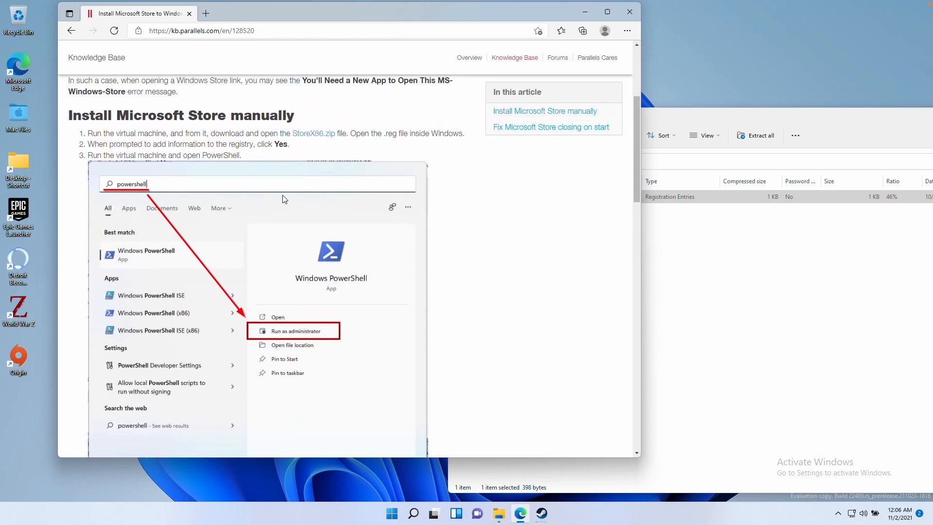
scroll("down", 3)
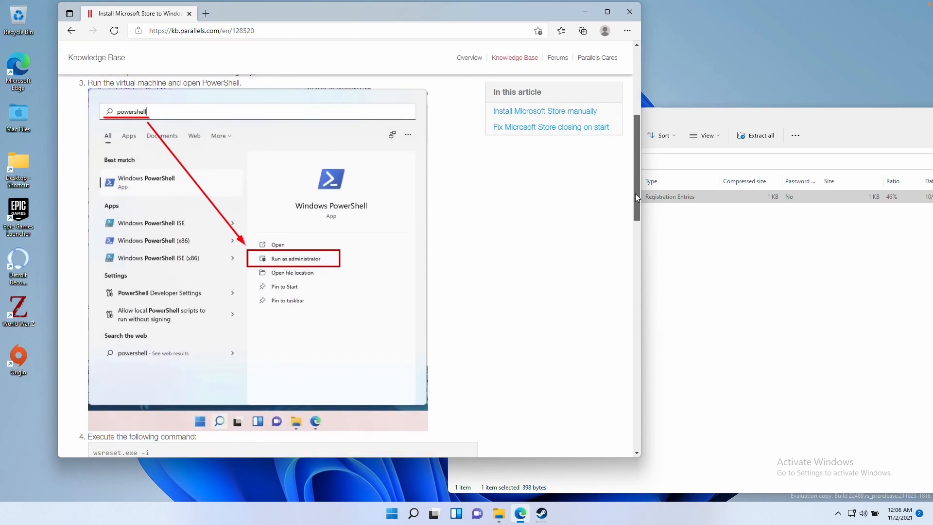
scroll("down", 3)
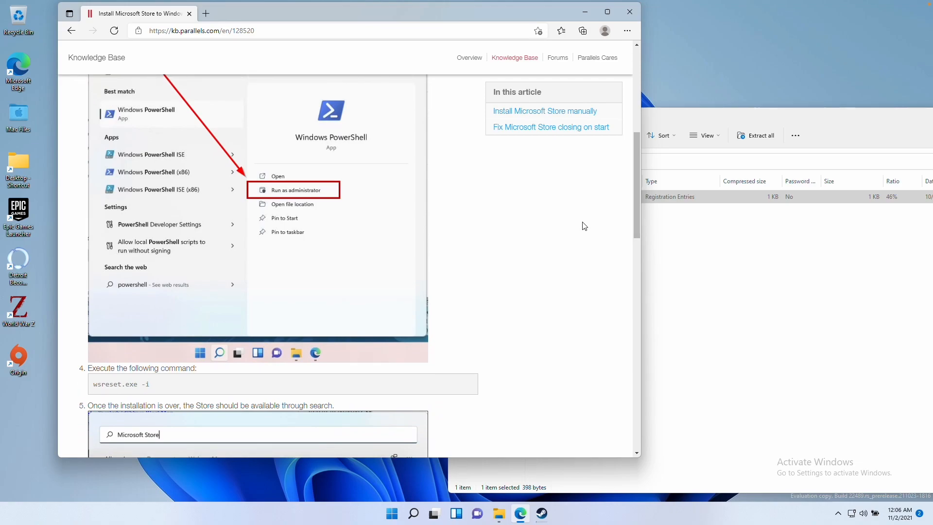
mouse_move(401, 382)
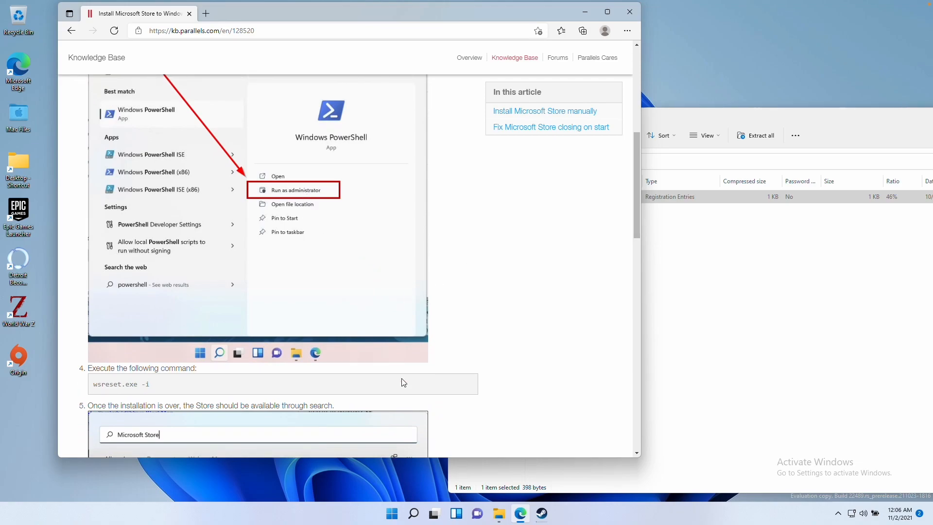
Search Start for powershell and run Windows PowerShell as administrator, approving UAC
left_click(391, 513)
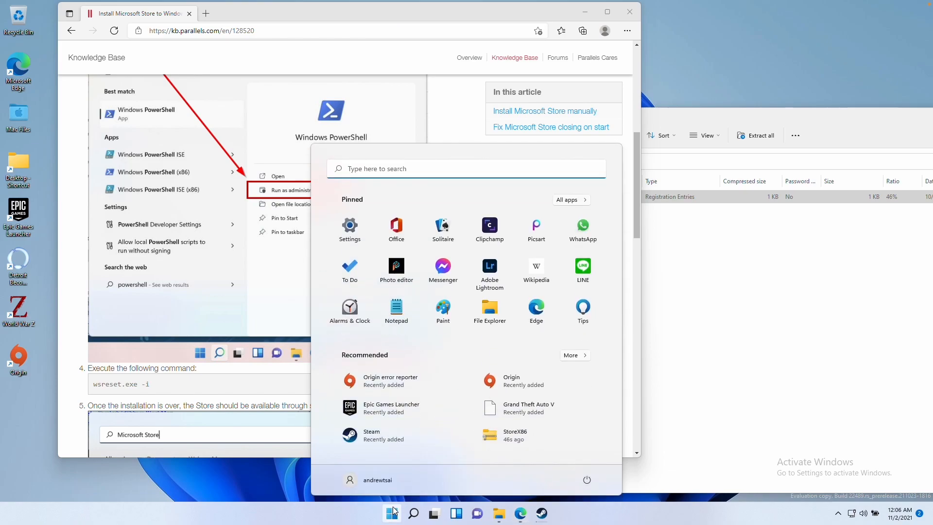
type("power")
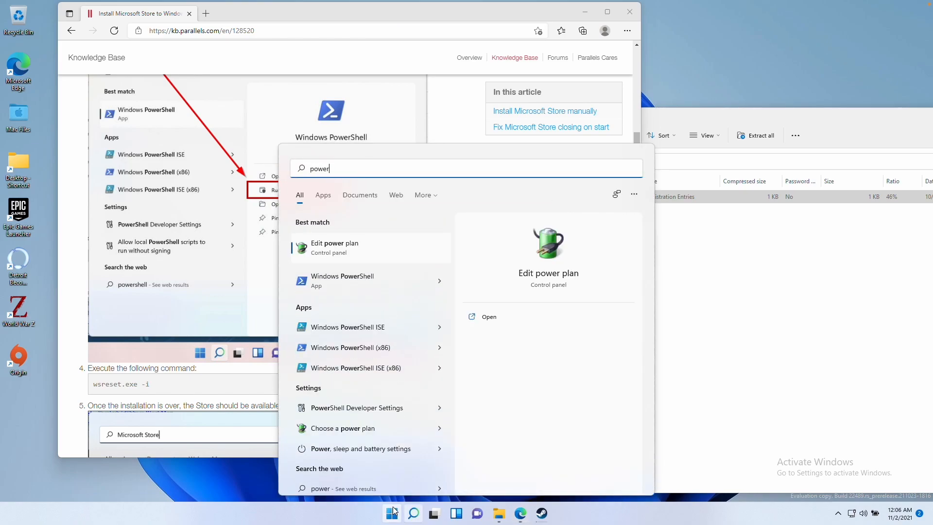
type("shell")
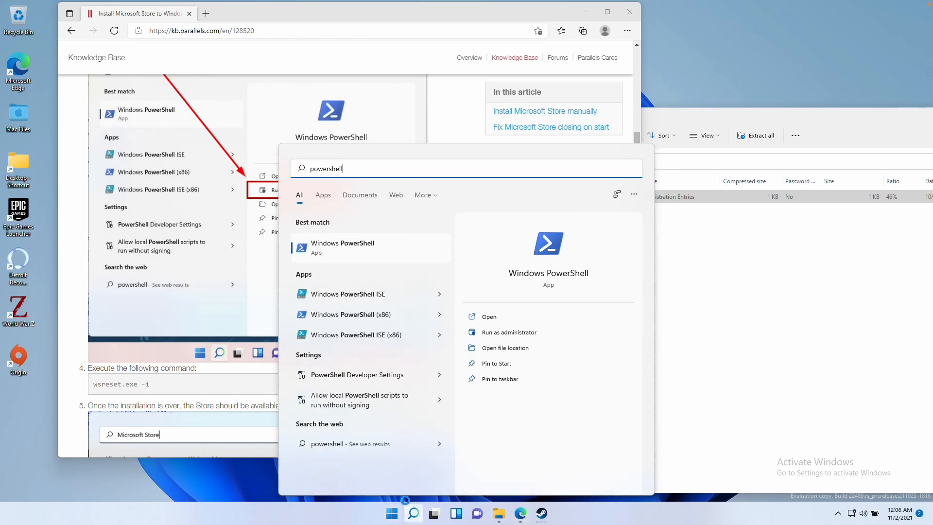
mouse_move(375, 254)
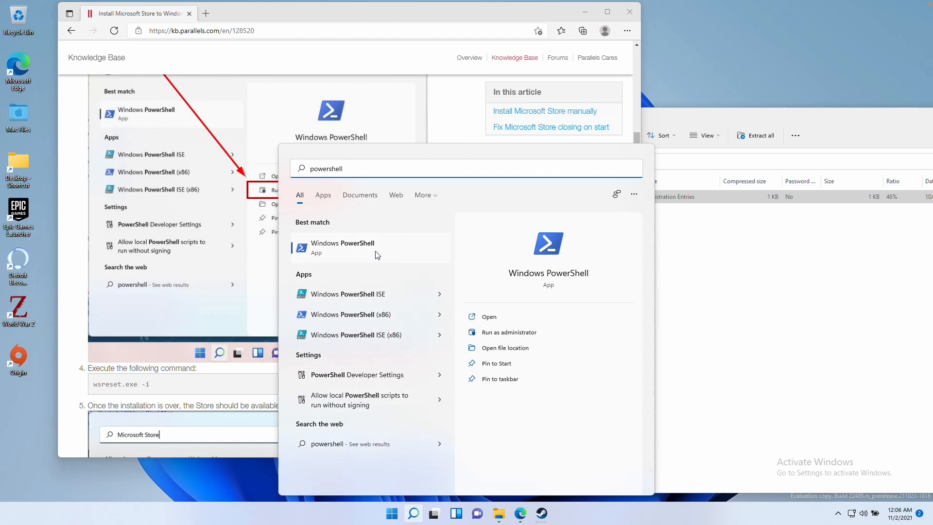
mouse_move(510, 332)
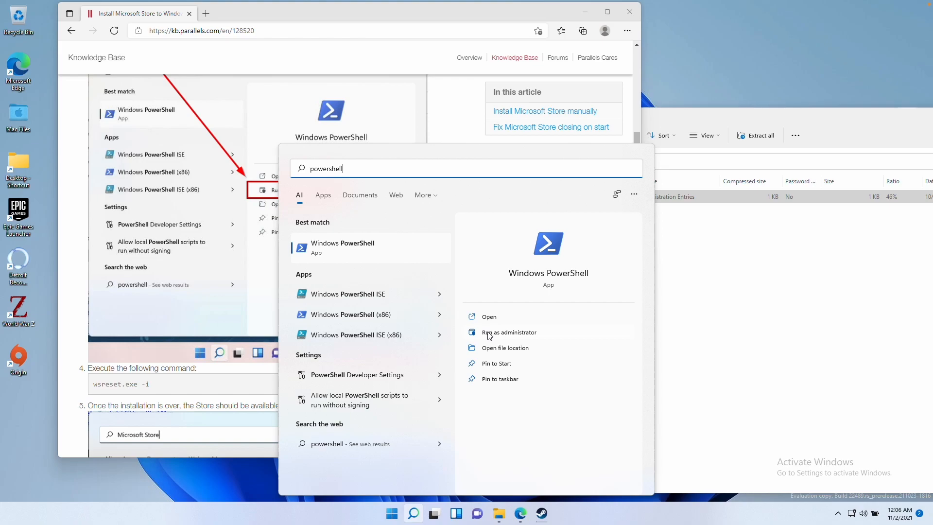
left_click(508, 332)
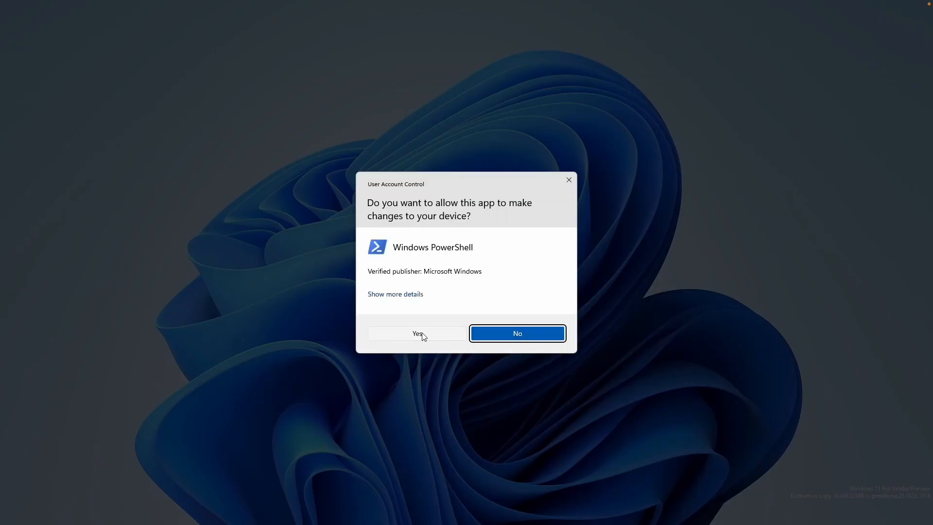
left_click(417, 333)
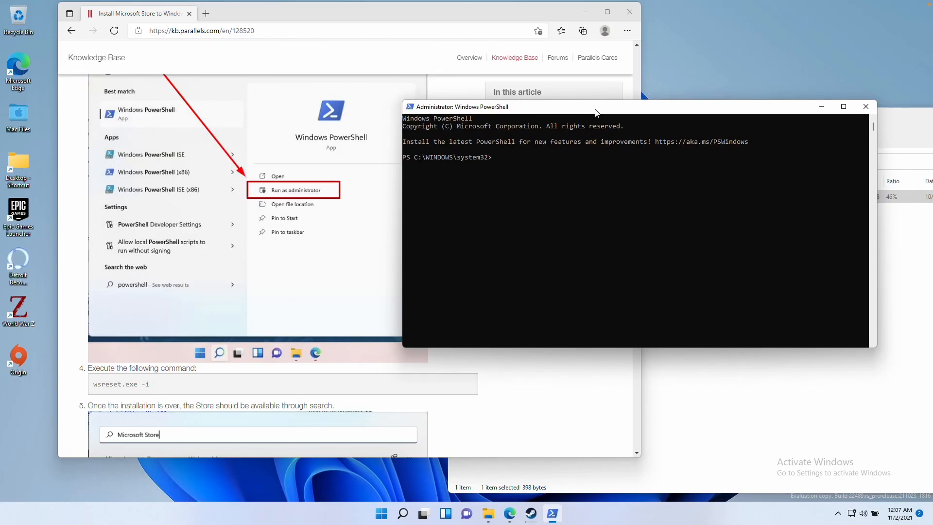
mouse_move(359, 226)
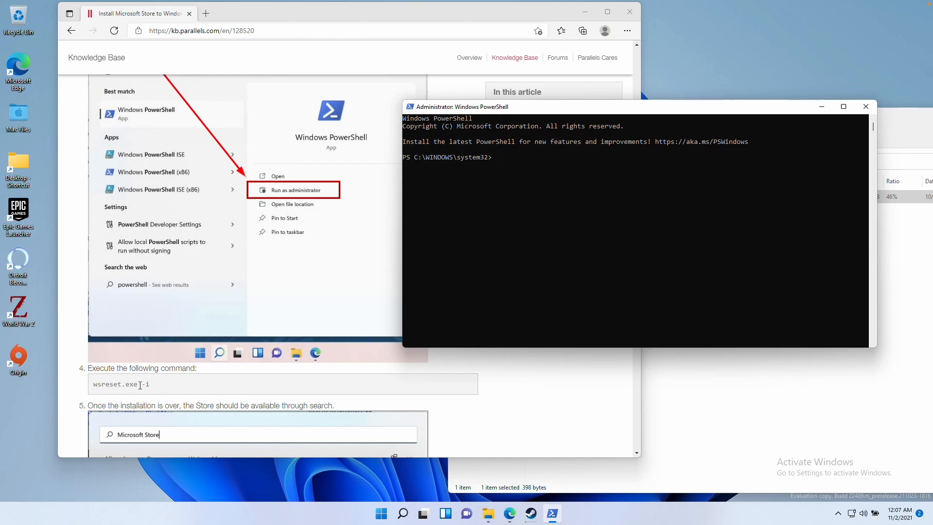
Run wsreset.exe -i in the admin PowerShell to install the Store package
type("wsreset.exe")
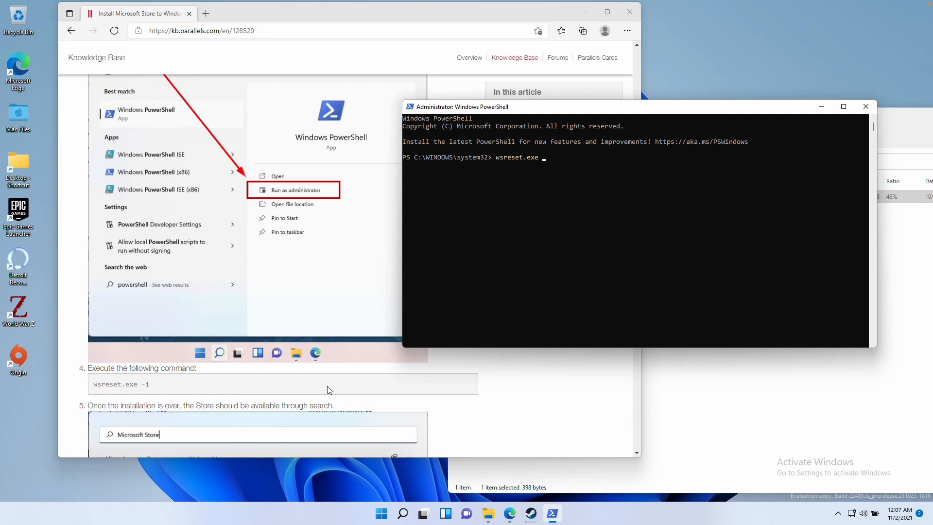
type("-i")
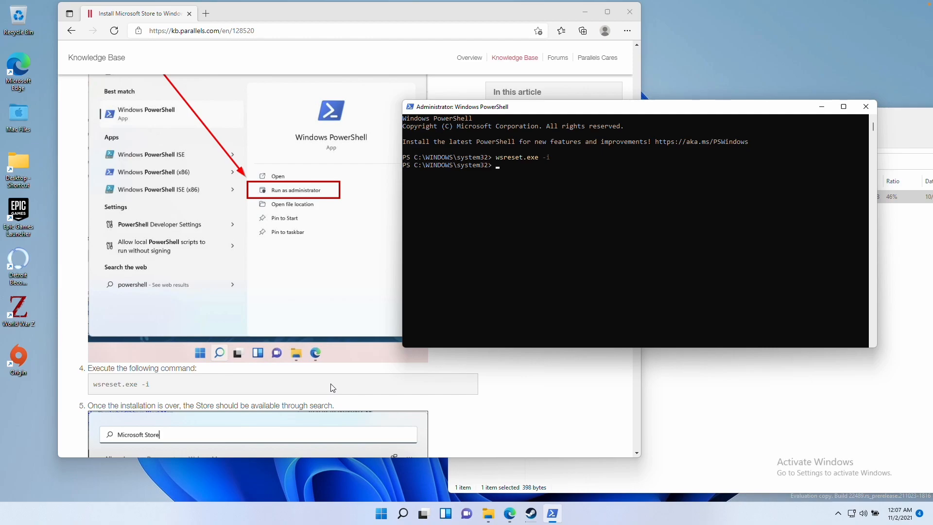
scroll("down", 3)
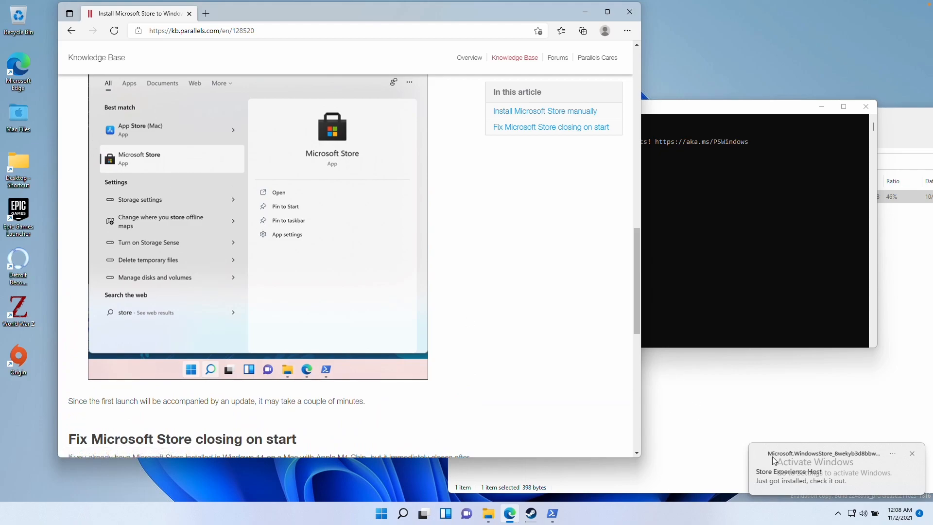
Search Start for store and launch the newly installed Microsoft Store
scroll("down", 3)
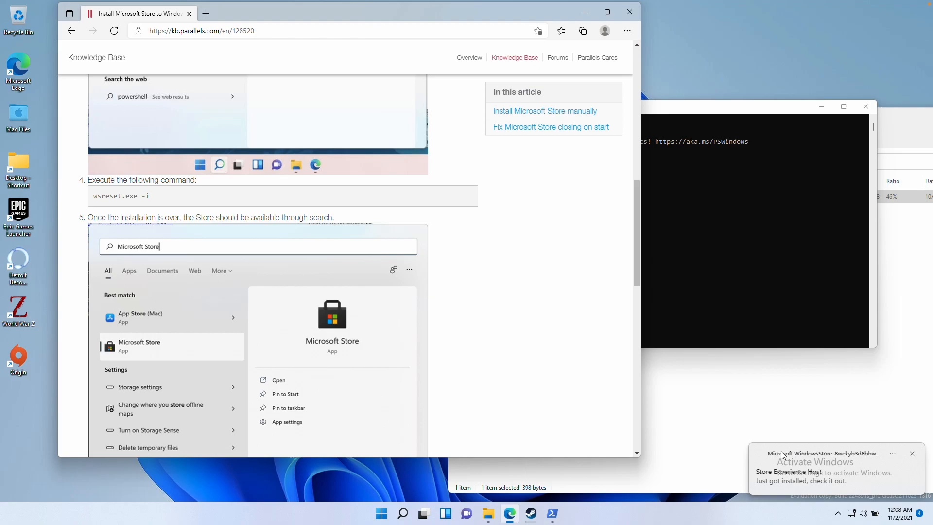
mouse_move(788, 482)
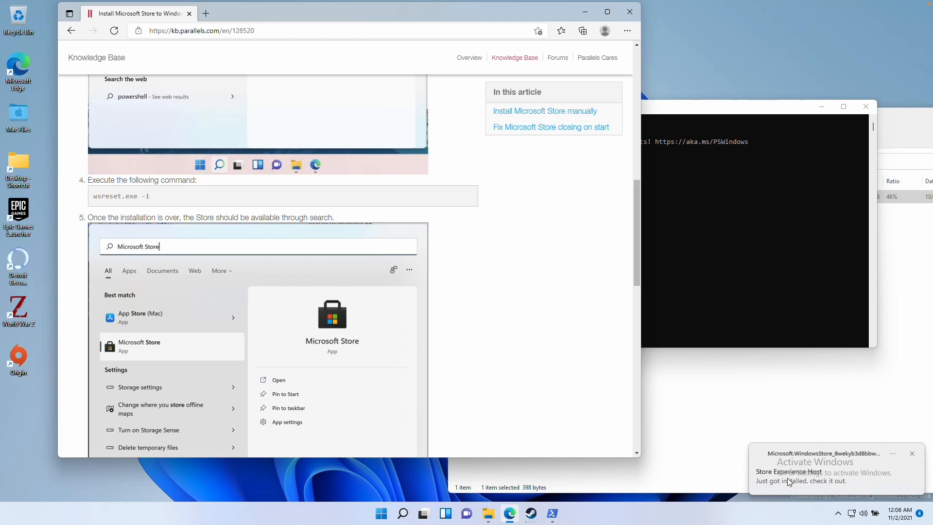
mouse_move(71, 116)
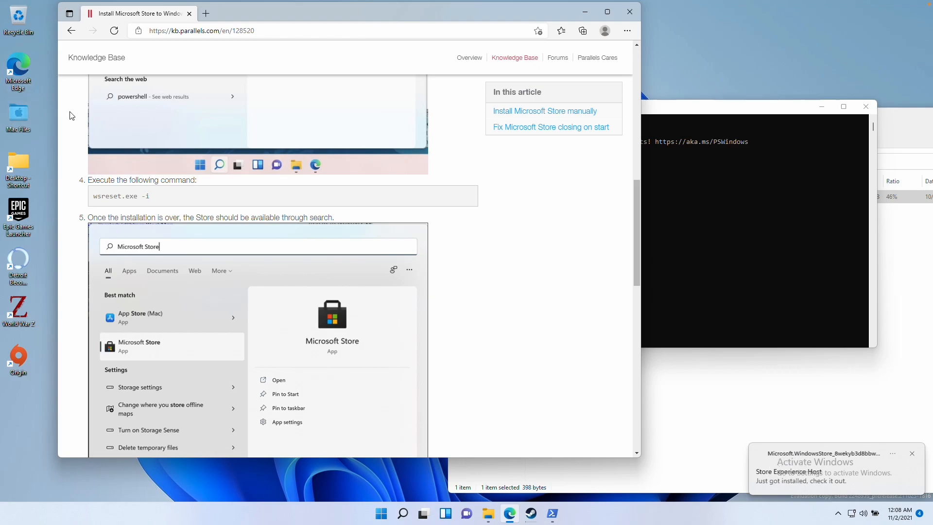
left_click(380, 513)
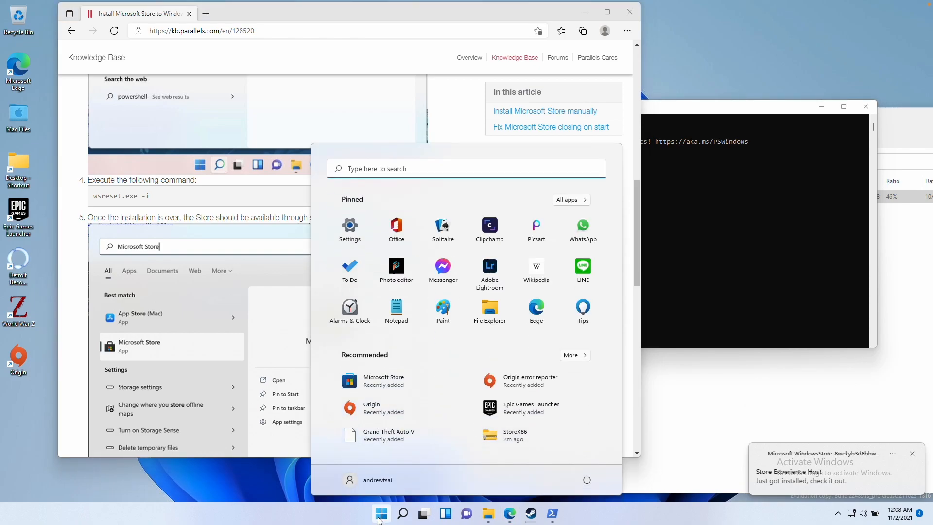
type("store")
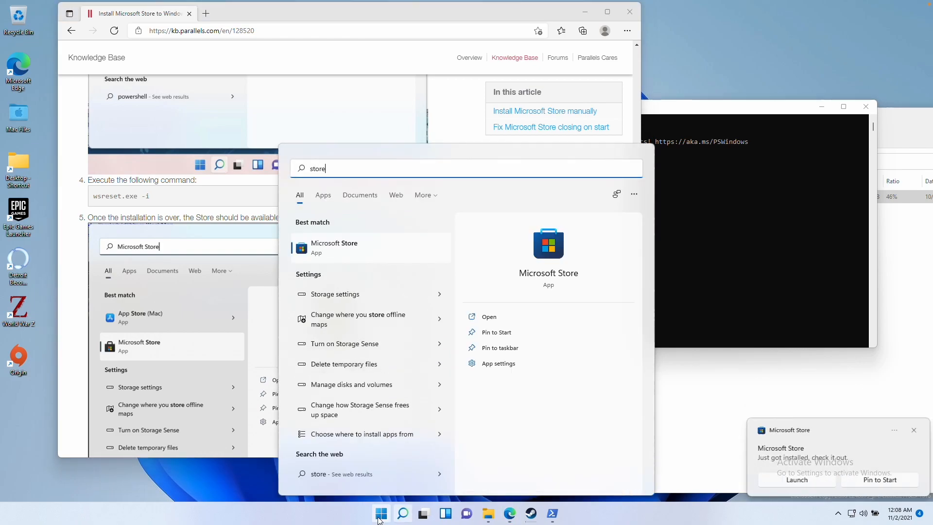
mouse_move(339, 271)
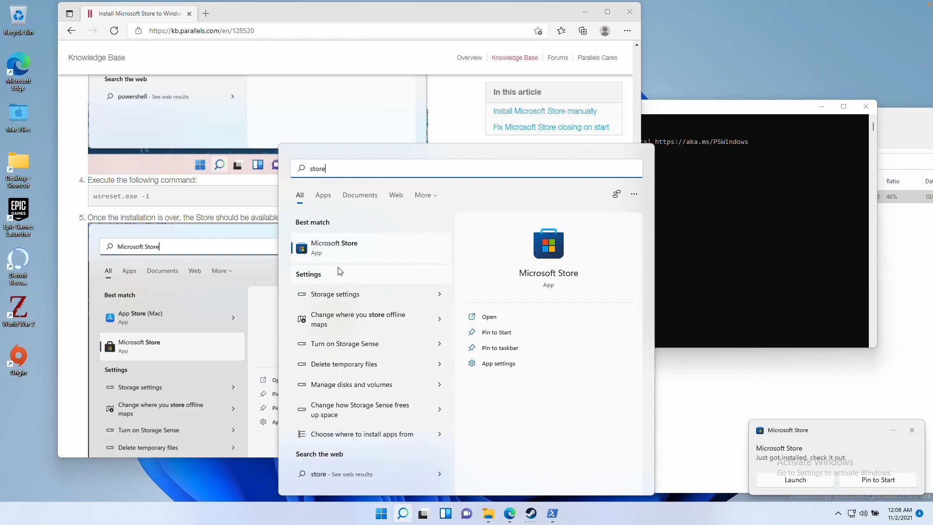
left_click(489, 315)
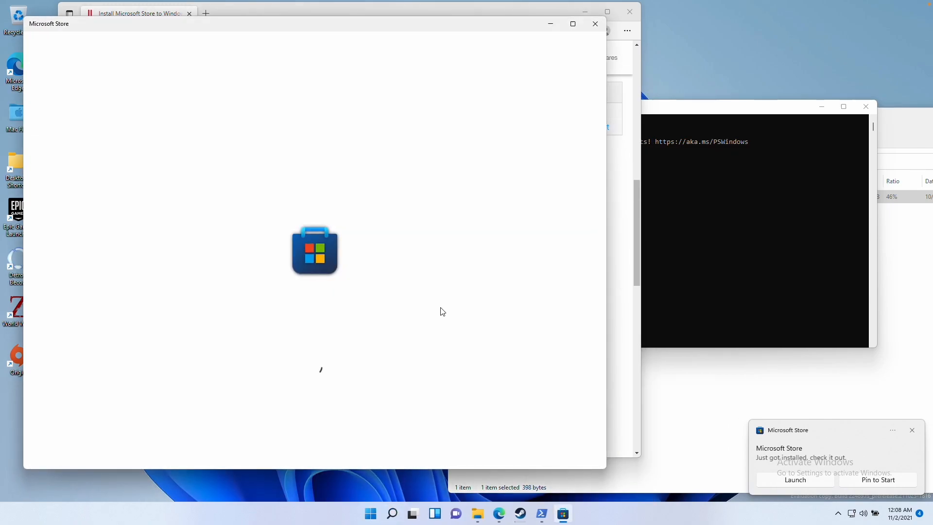
mouse_move(430, 314)
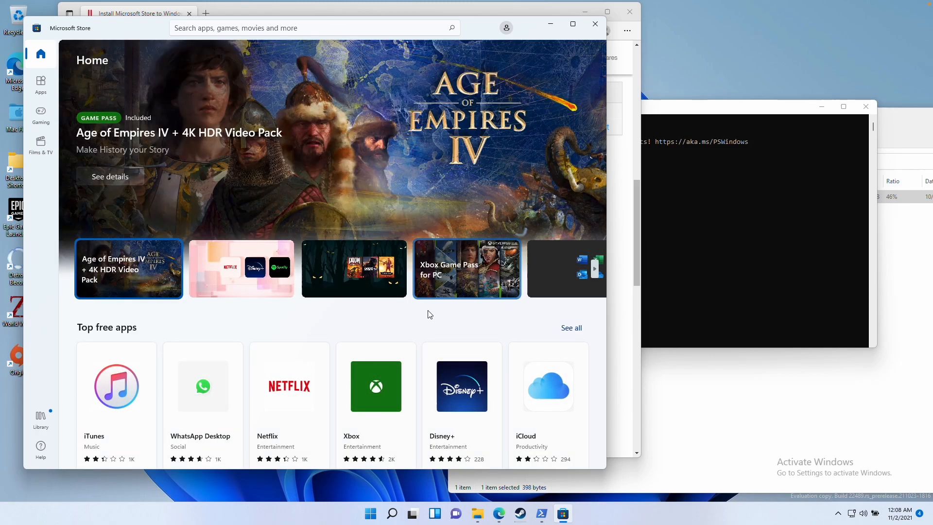
Scroll down the Microsoft Store Home page to the Top free apps
scroll("down", 3)
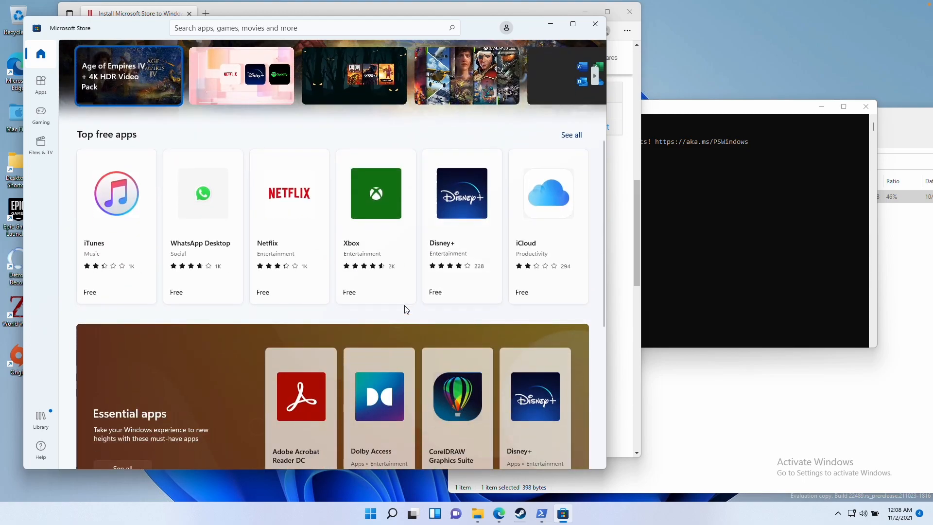